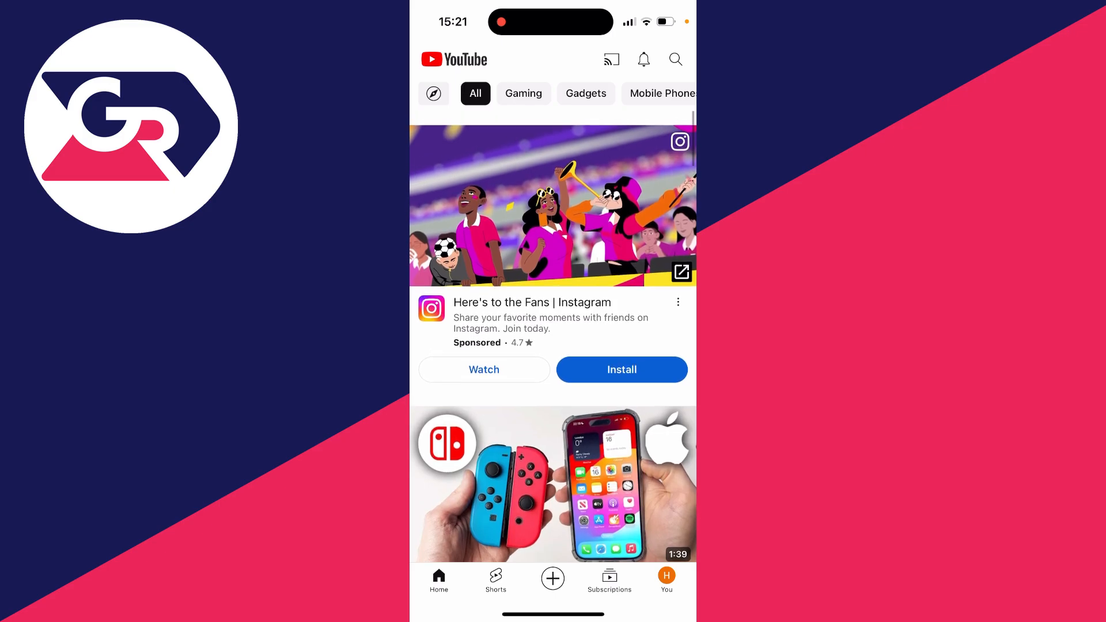
# - Browse the phone app's All subscriptions list showing the three subscribed channels
pyautogui.scroll(-3)
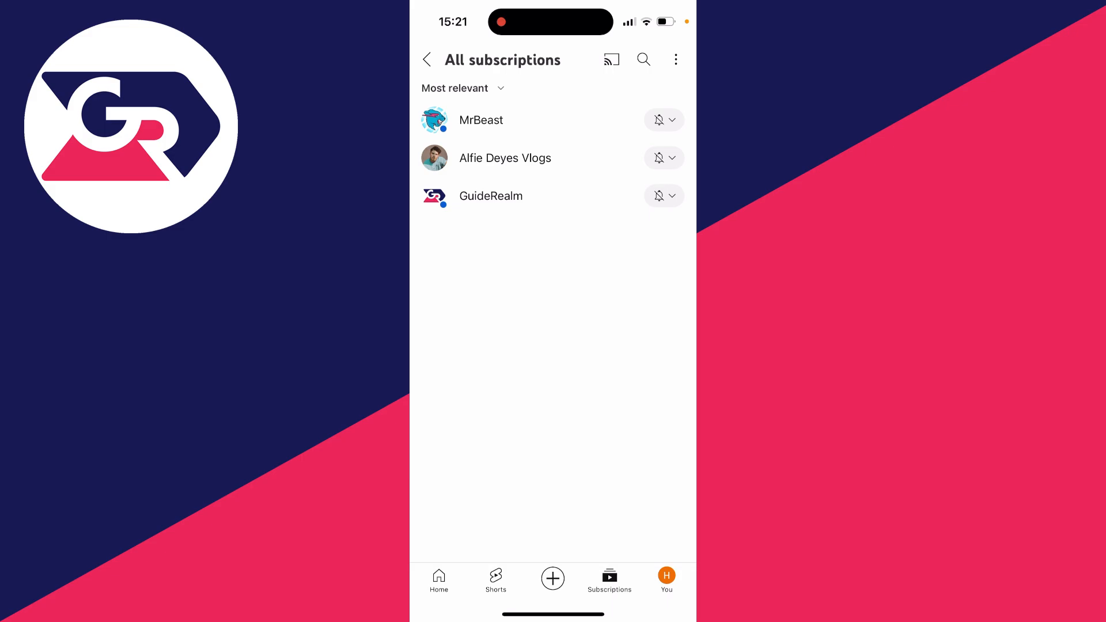
pyautogui.click(454, 89)
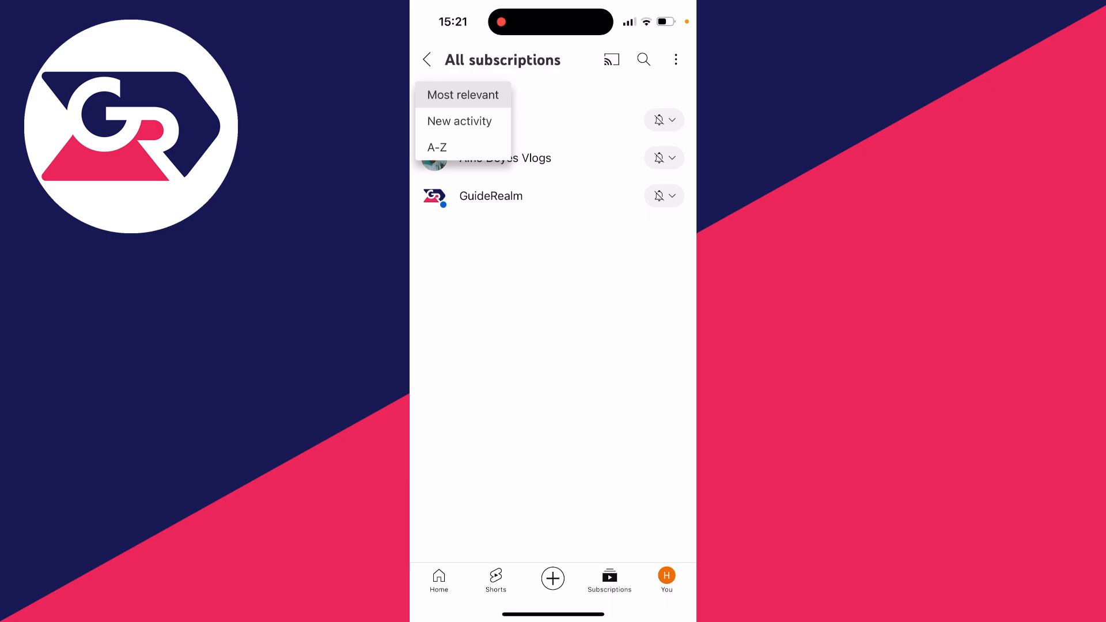
pyautogui.click(464, 95)
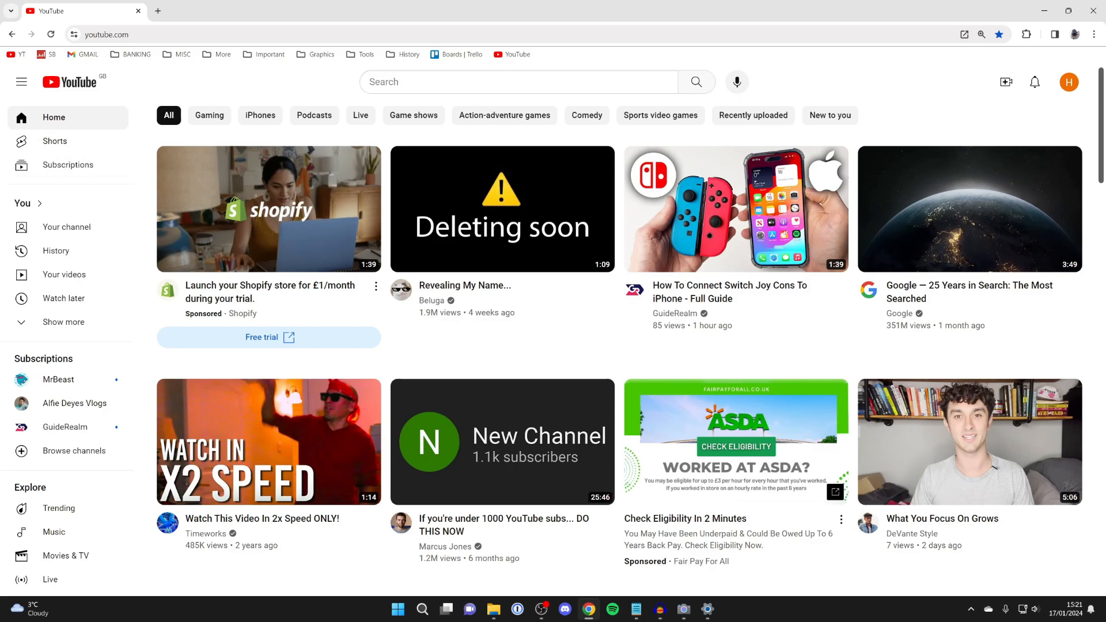
# - List all three subscribed channels and show GuideRealm's options: All, Personalized, None, Unsubscribe
pyautogui.click(67, 164)
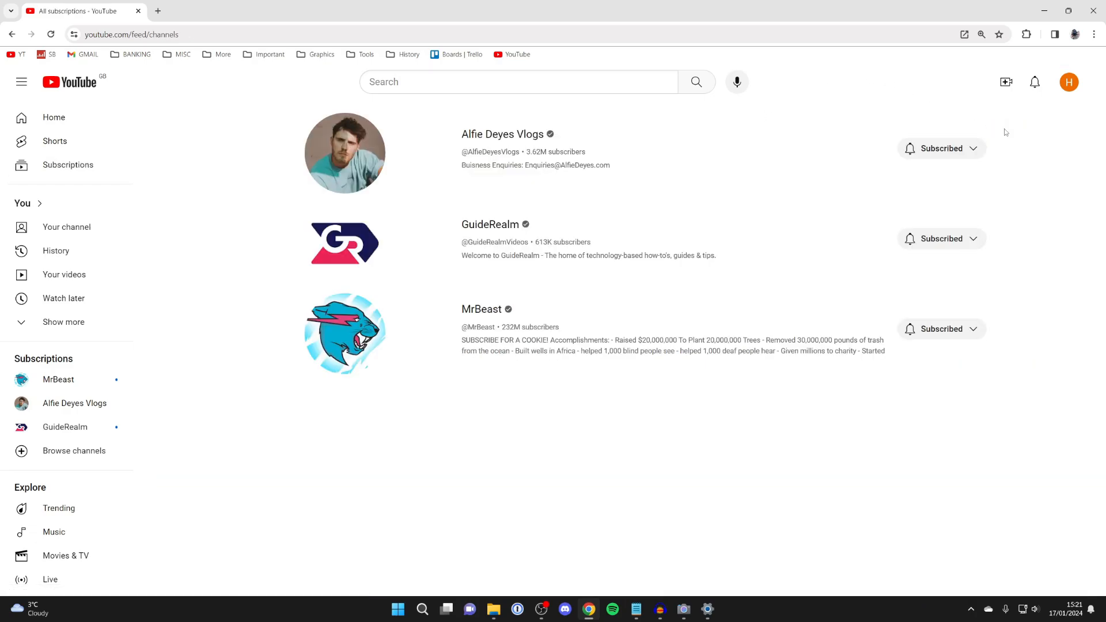
pyautogui.moveTo(482, 206)
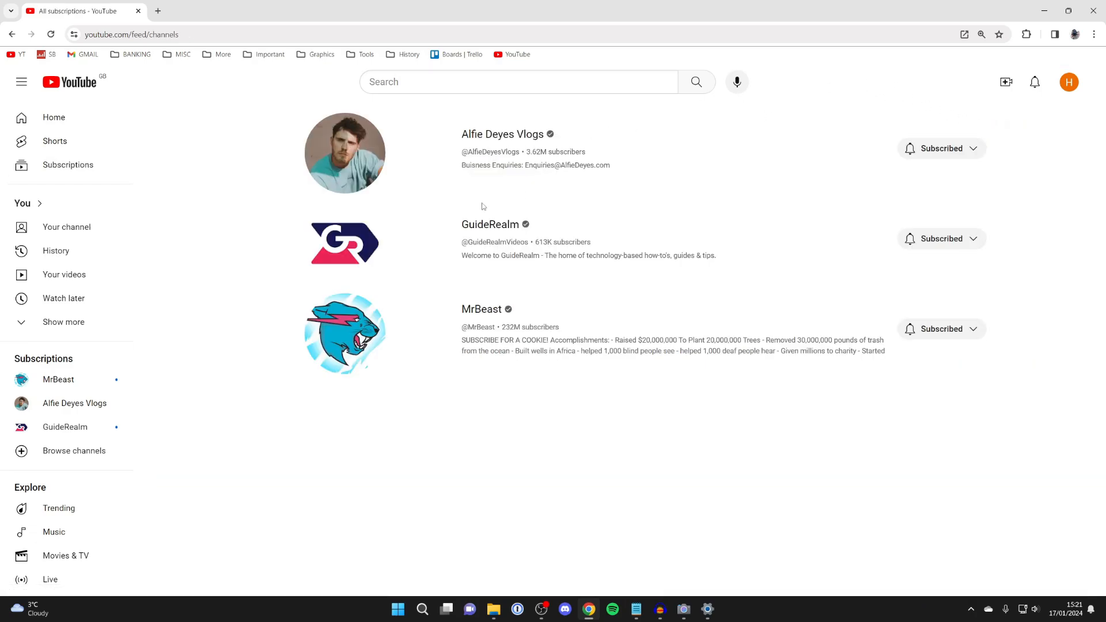
pyautogui.moveTo(560, 219)
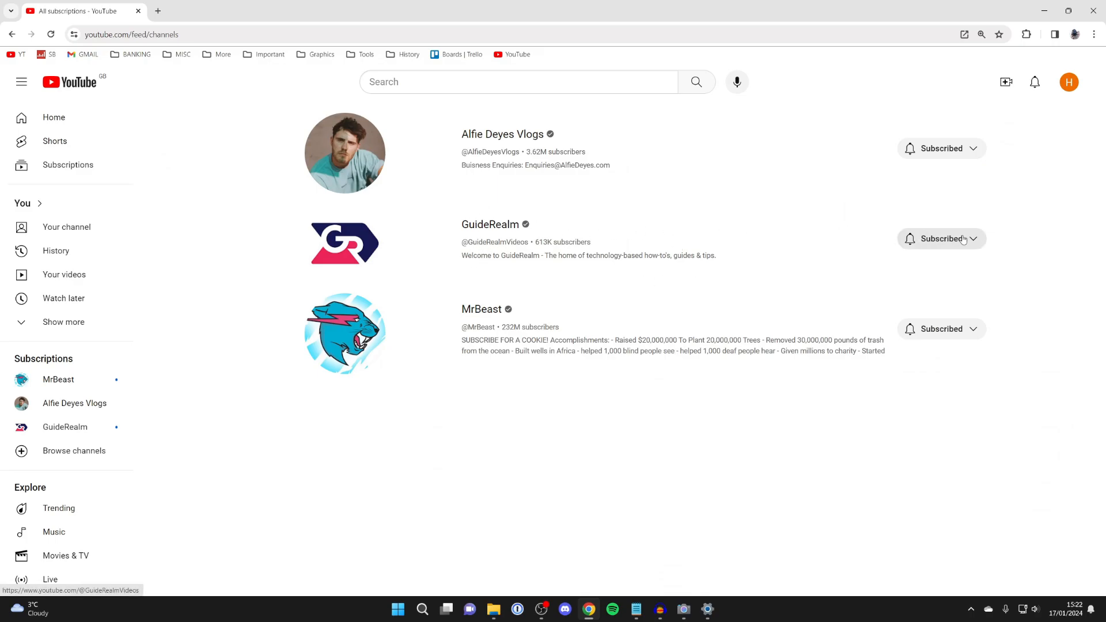
pyautogui.click(941, 239)
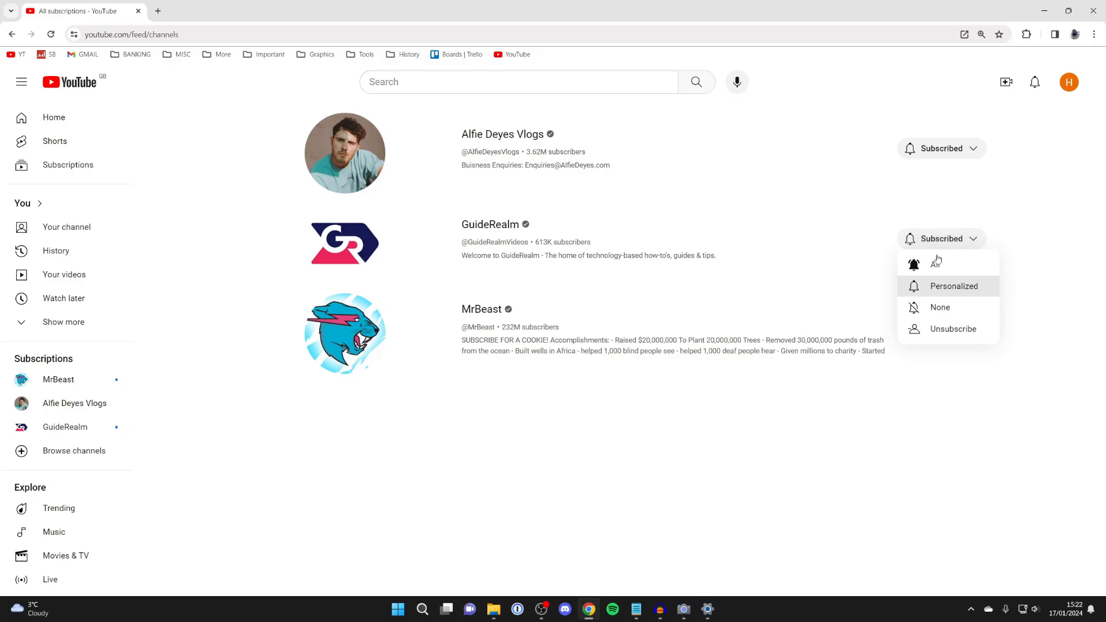